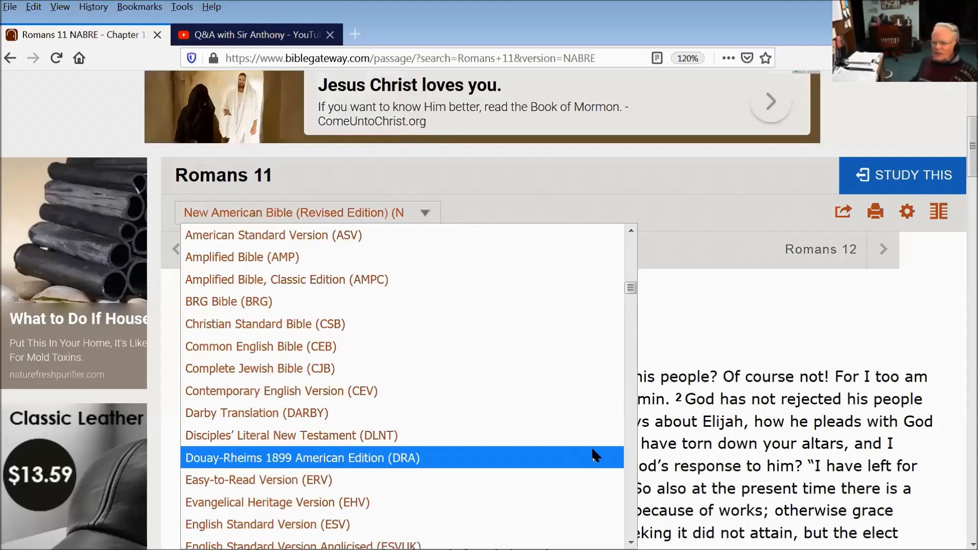
# Step: Scroll the NABRE Romans 11 passage with the version list dismissed
pyautogui.scroll(-3)
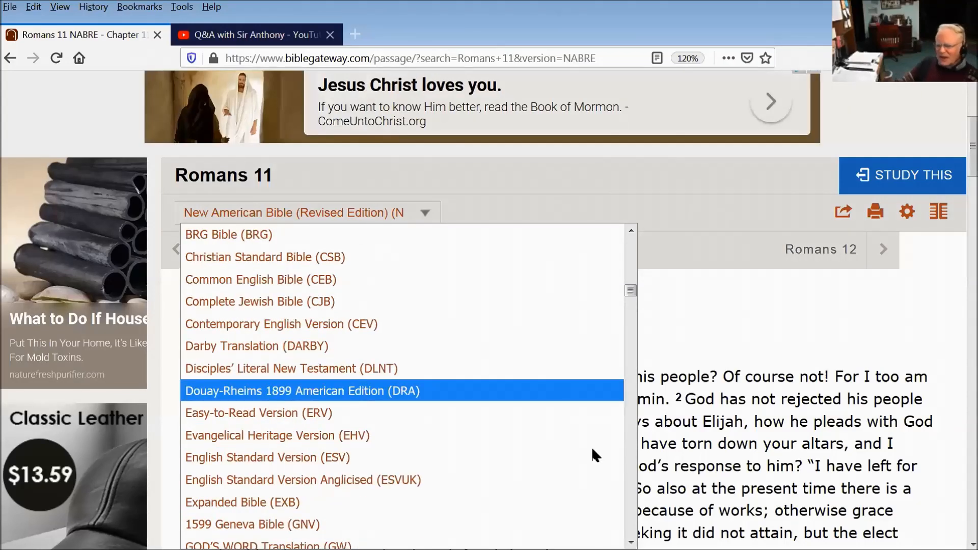
pyautogui.scroll(-3)
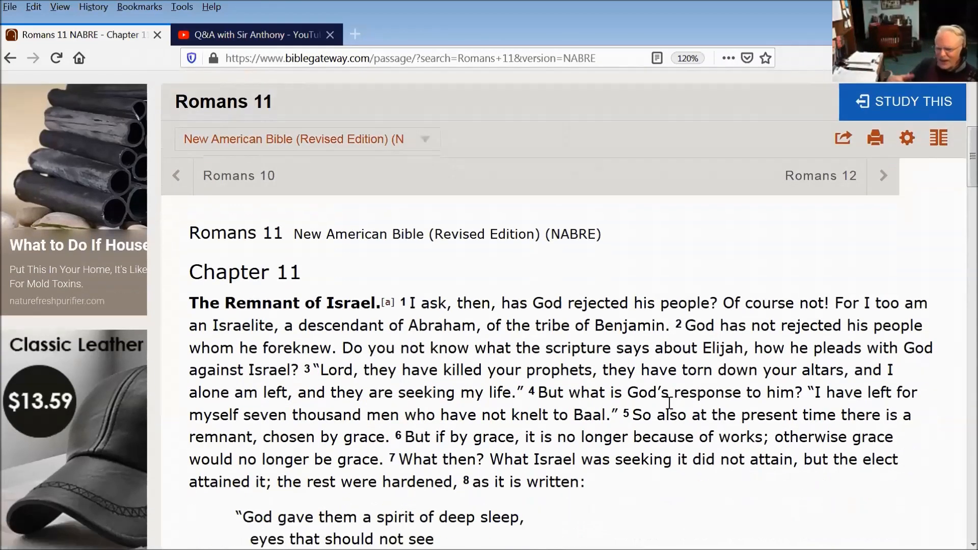
# Step: Browse down through the translation list above the Romans 11 passage
pyautogui.click(305, 138)
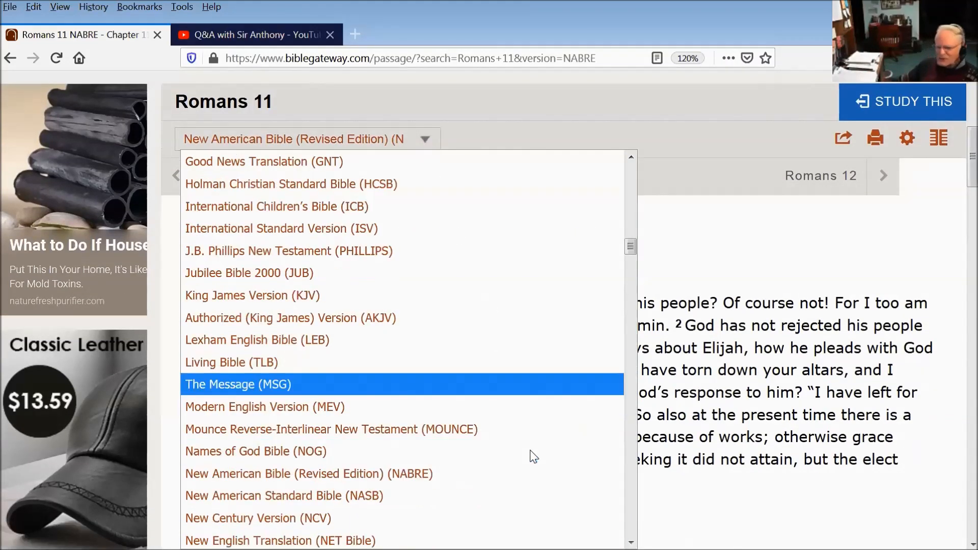
pyautogui.scroll(-3)
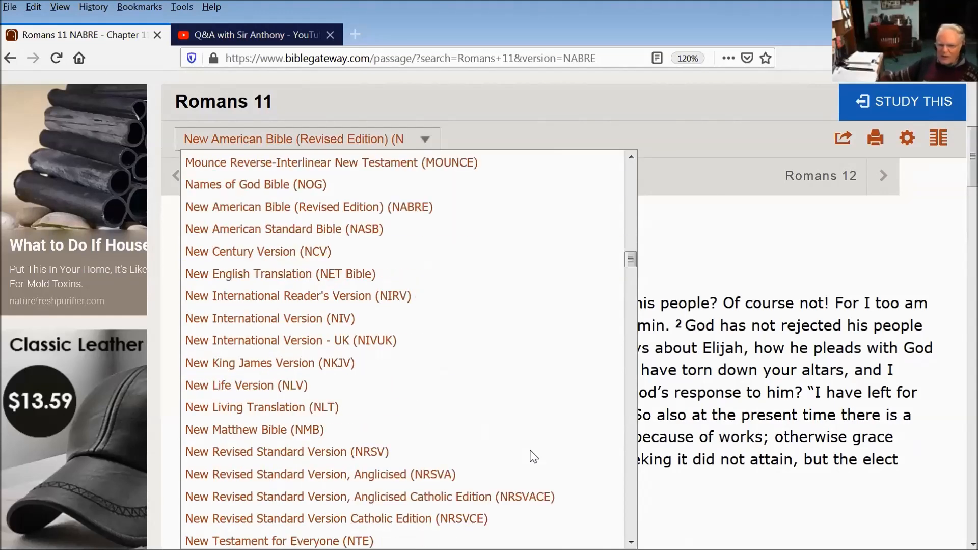
pyautogui.scroll(-3)
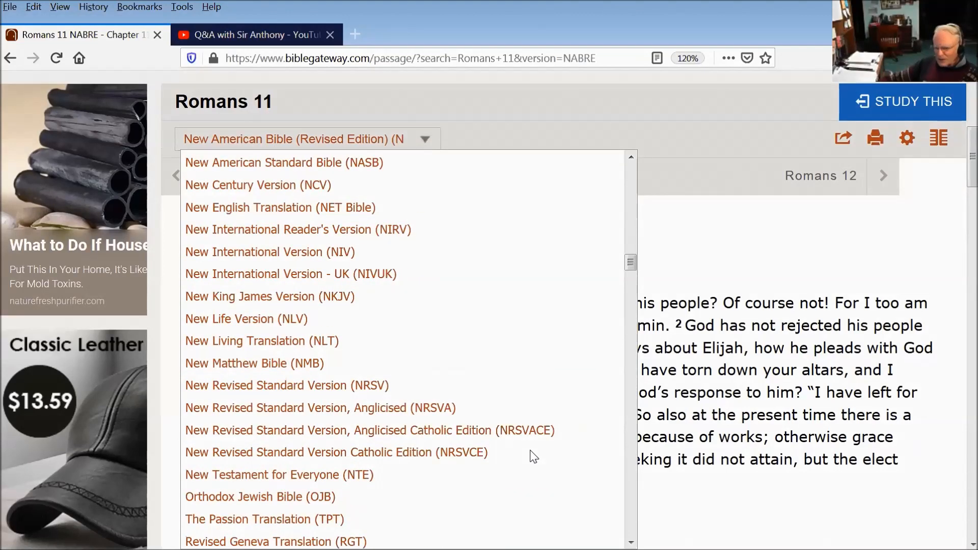
pyautogui.scroll(-3)
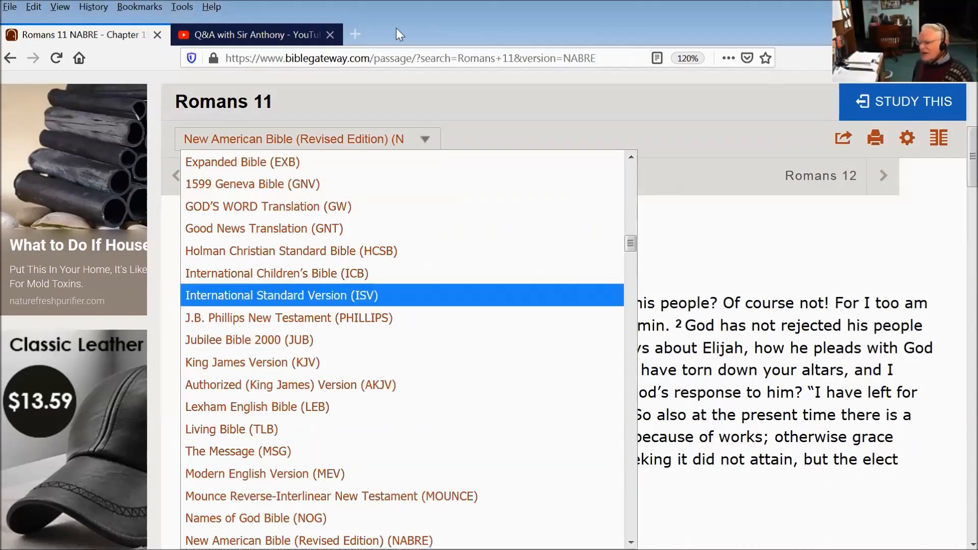
pyautogui.moveTo(499, 429)
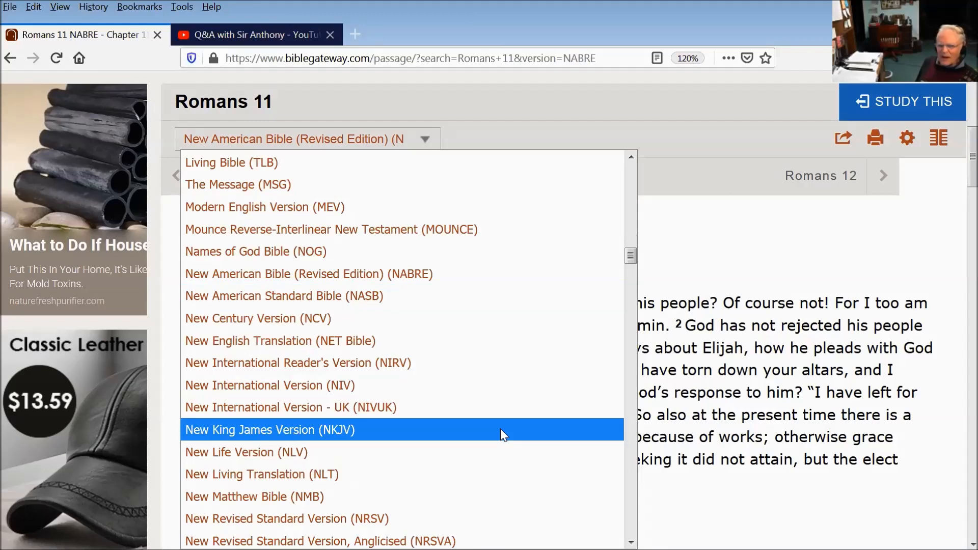
pyautogui.scroll(-3)
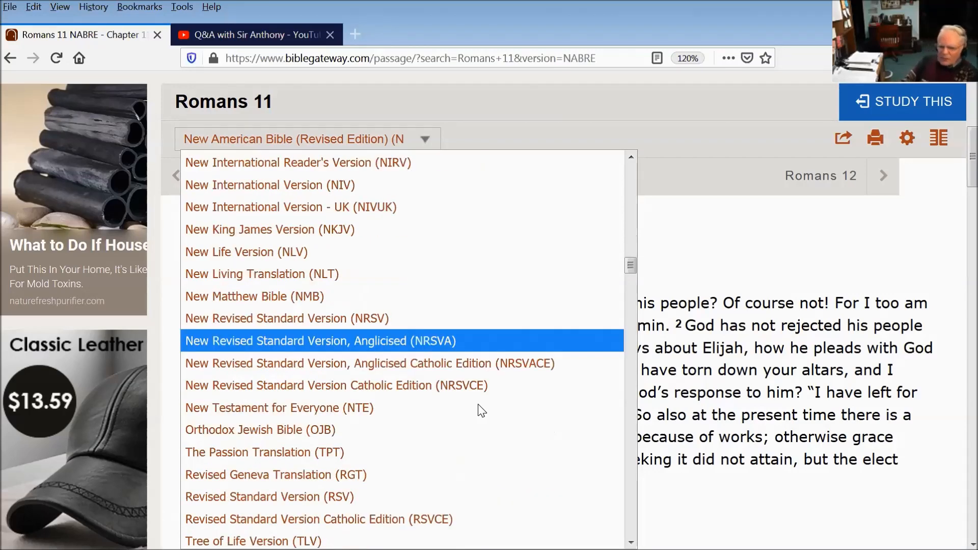
pyautogui.scroll(-3)
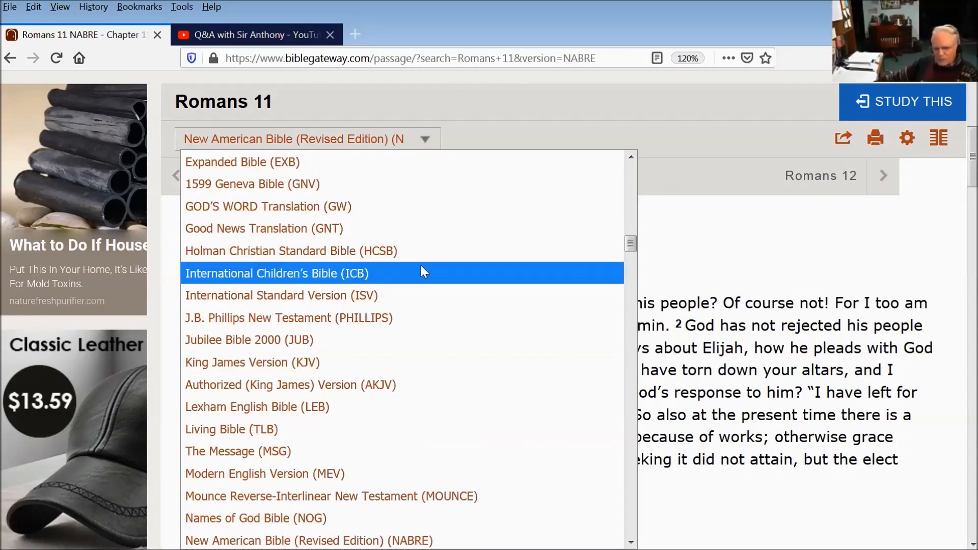
pyautogui.moveTo(415, 255)
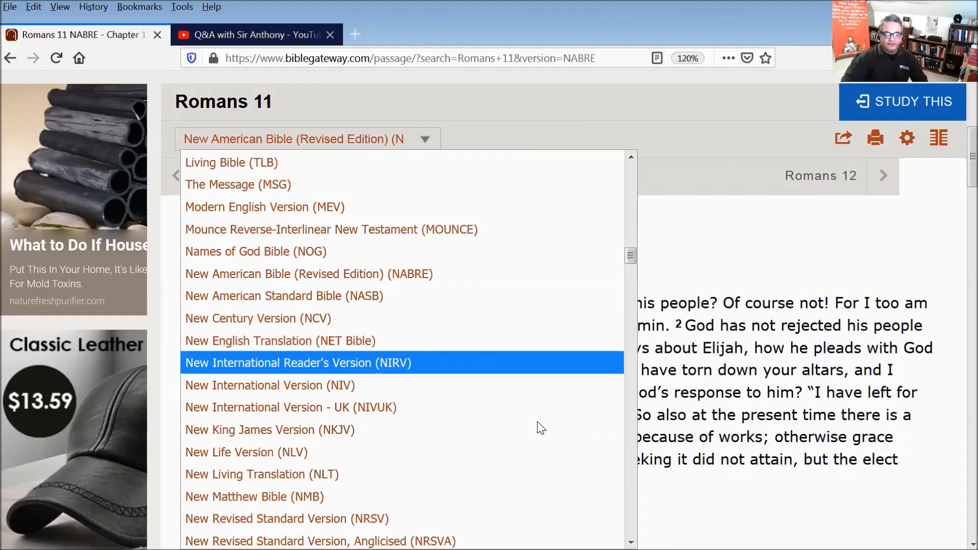
pyautogui.scroll(-3)
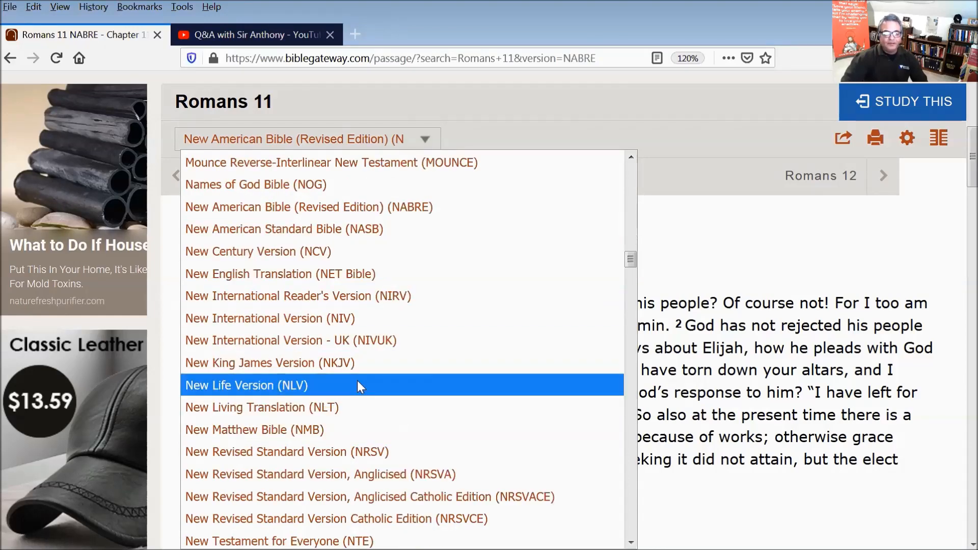
pyautogui.moveTo(382, 274)
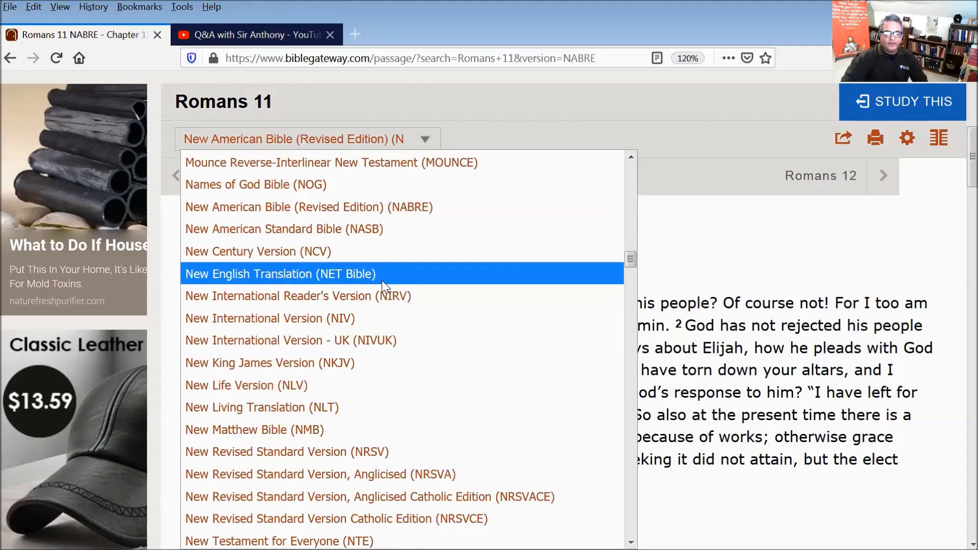
# Step: Switch Romans 11 to the New English Translation (NET Bible) and view the passage
pyautogui.click(279, 274)
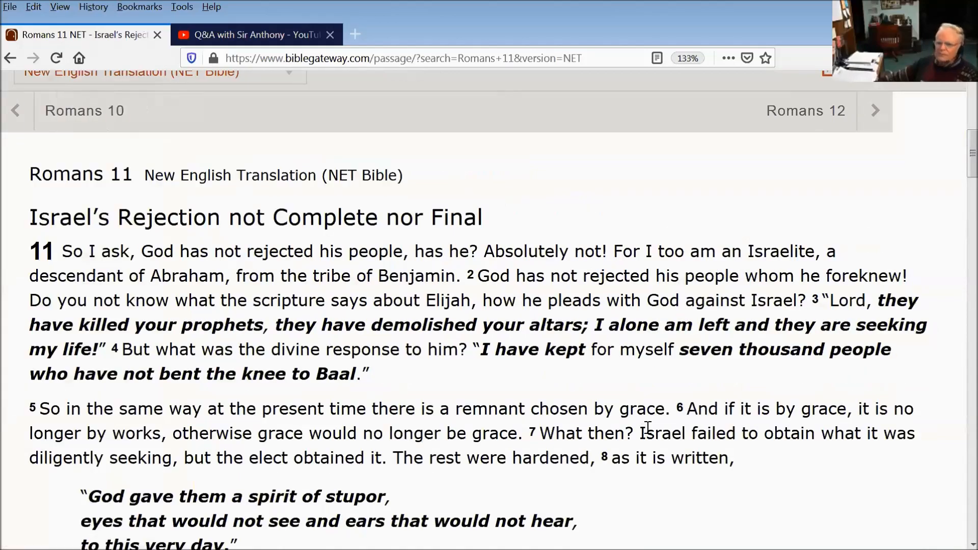
pyautogui.scroll(-3)
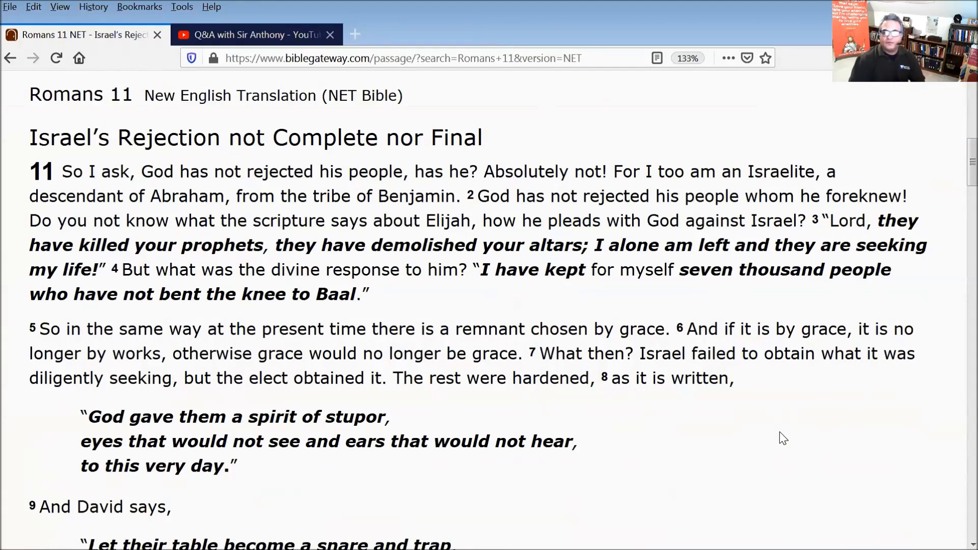
pyautogui.moveTo(879, 132)
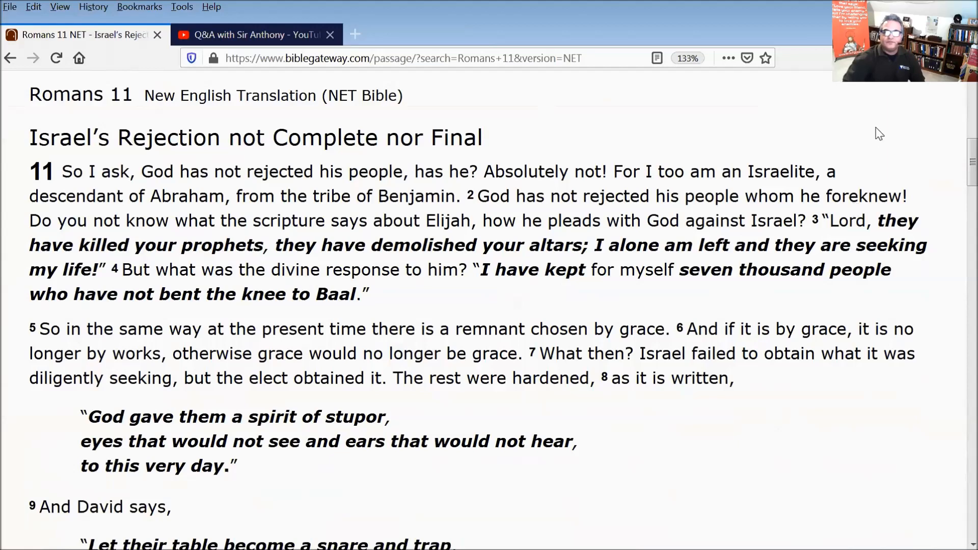